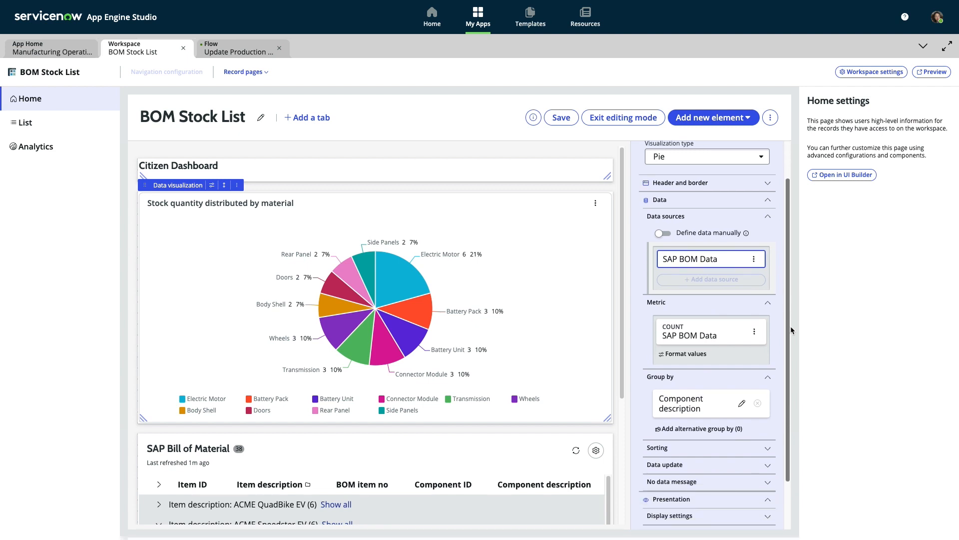
Show the Candidates list filtered to the Production module via the Production tile.
scroll("down", 3)
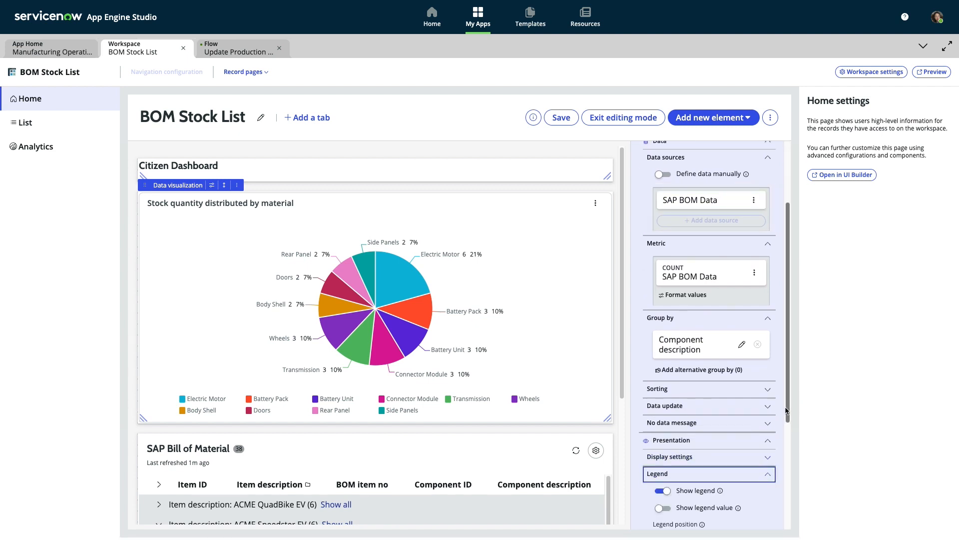
left_click(710, 370)
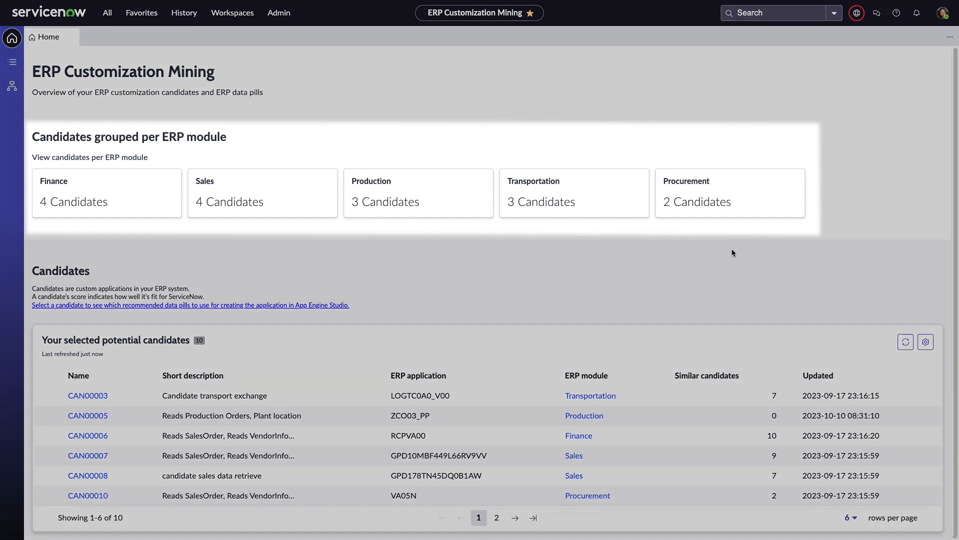
mouse_move(562, 221)
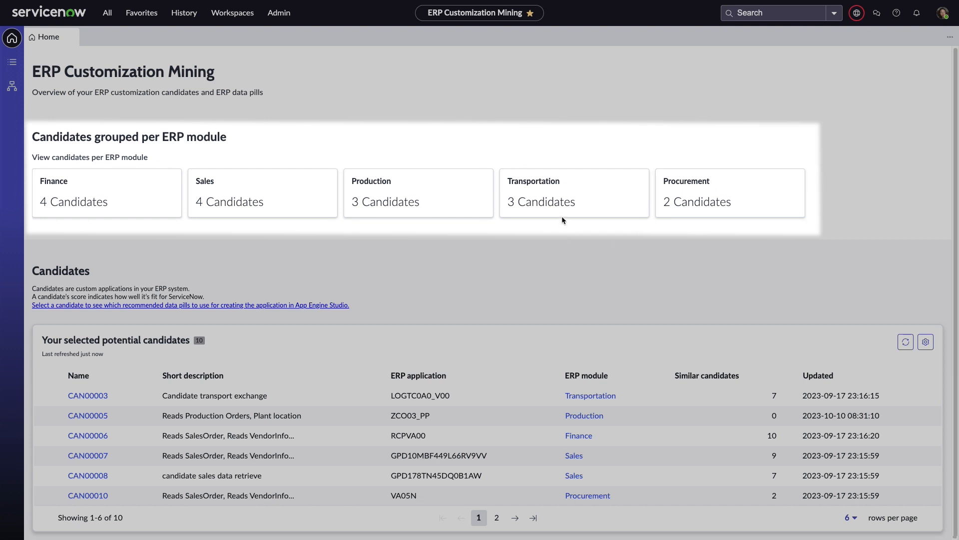
mouse_move(507, 246)
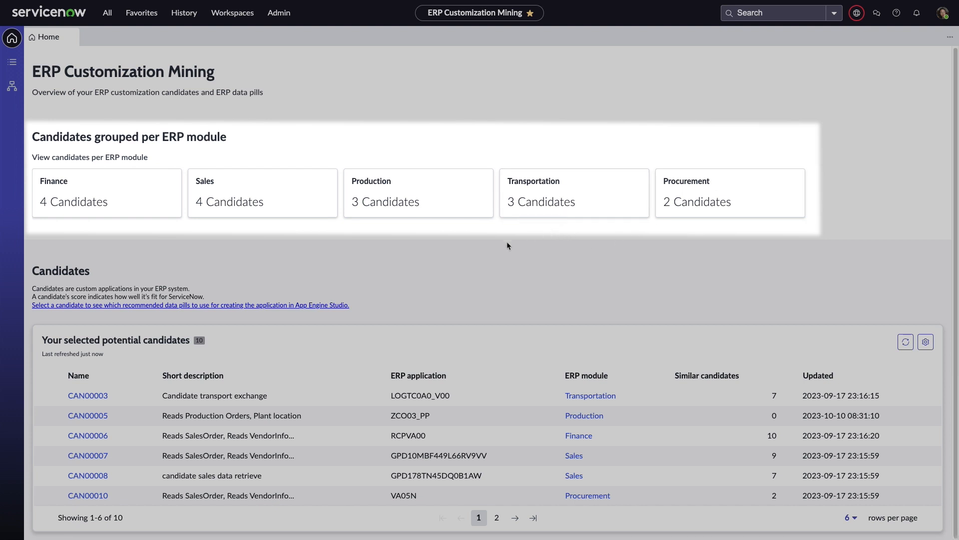
mouse_move(363, 233)
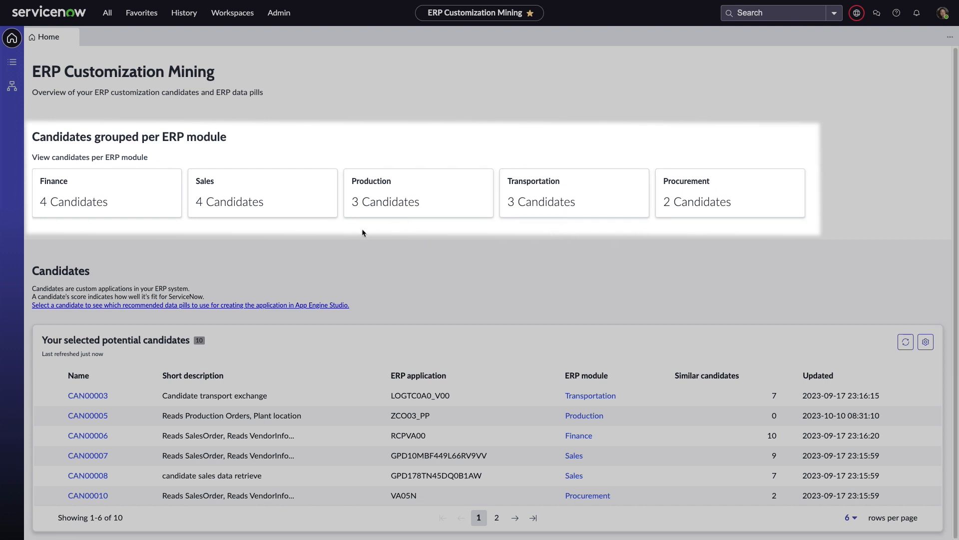
mouse_move(243, 230)
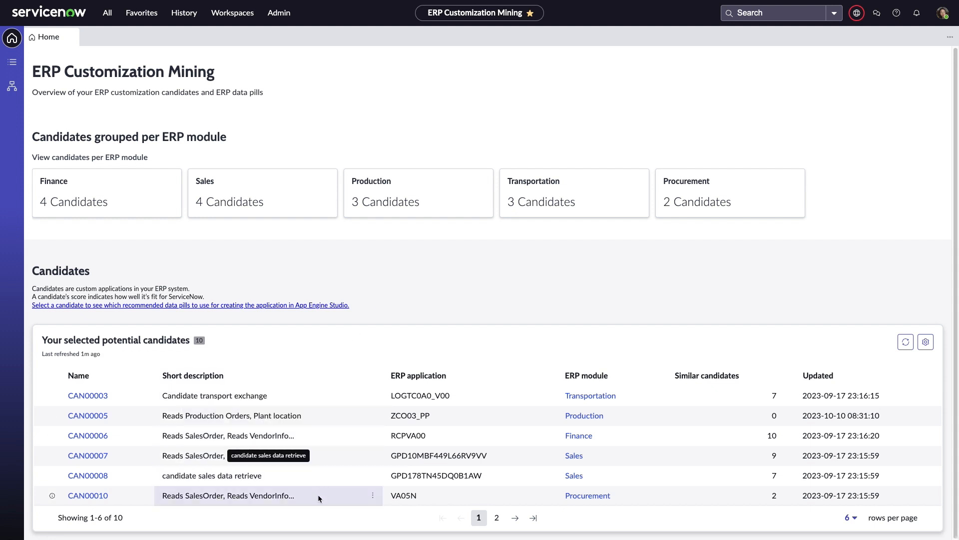
mouse_move(336, 524)
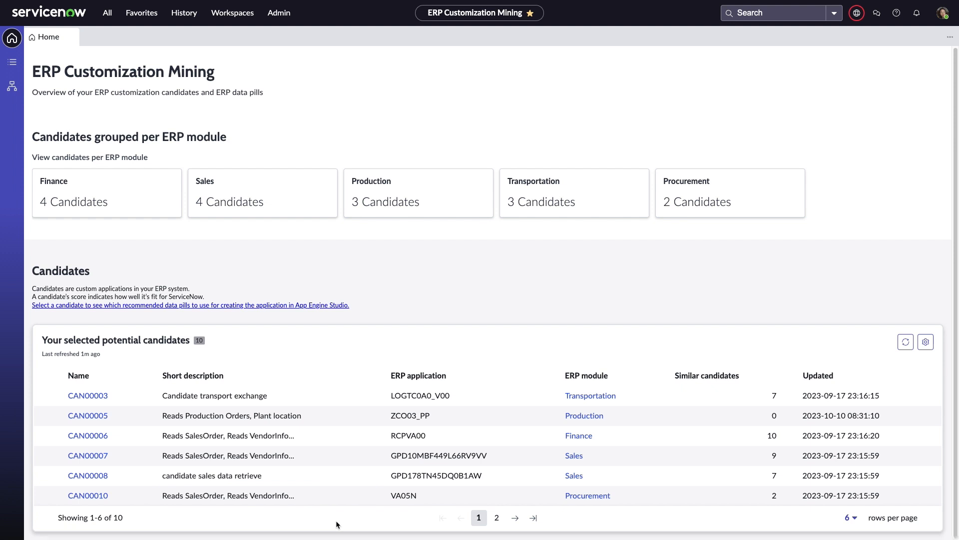
mouse_move(432, 278)
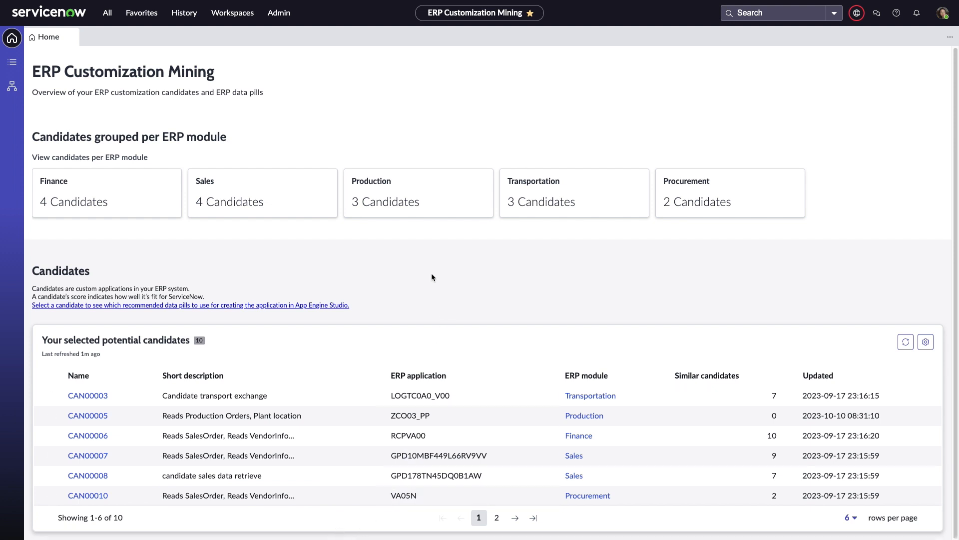
mouse_move(396, 245)
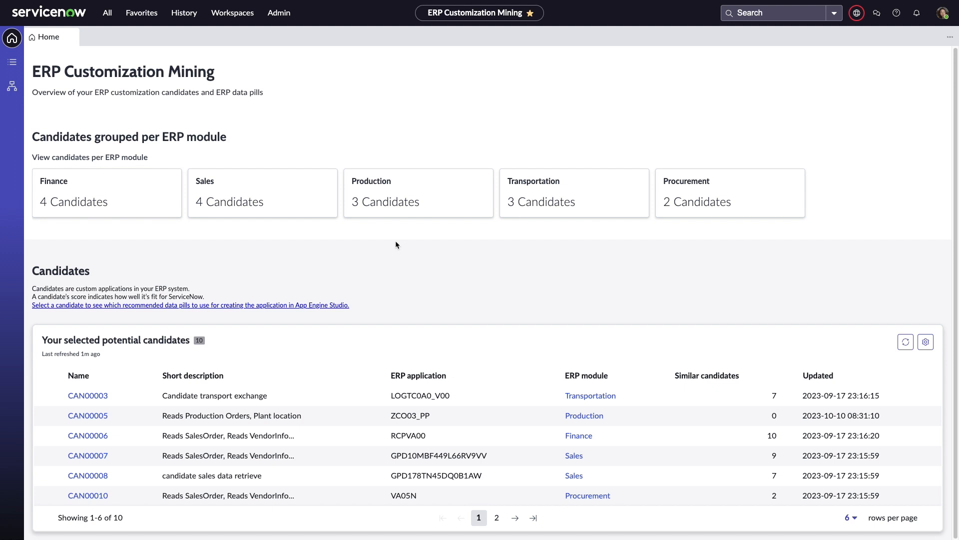
mouse_move(445, 238)
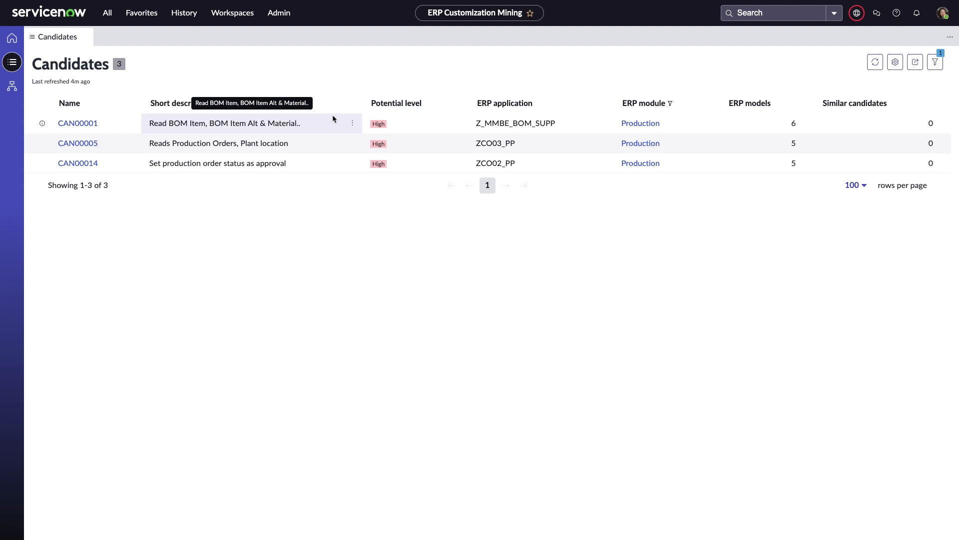
mouse_move(428, 73)
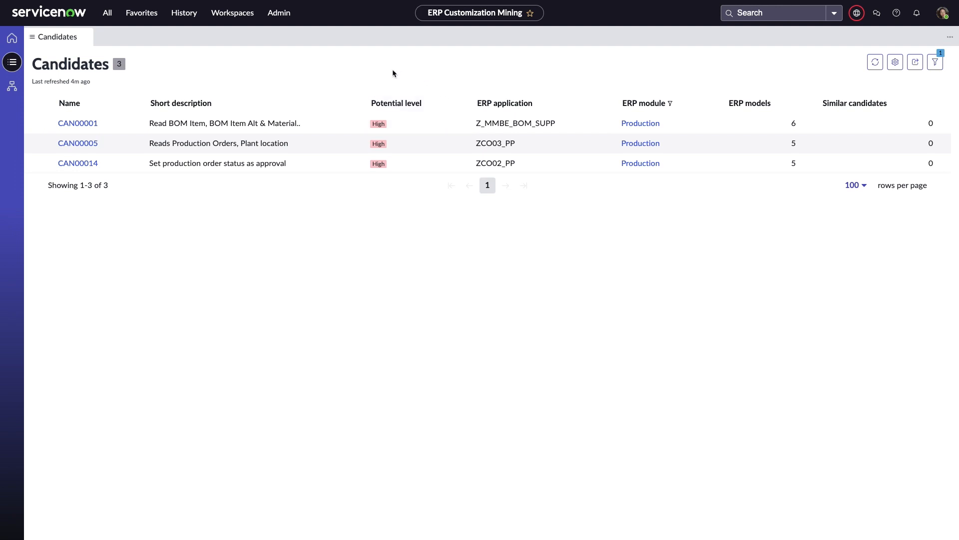
mouse_move(139, 95)
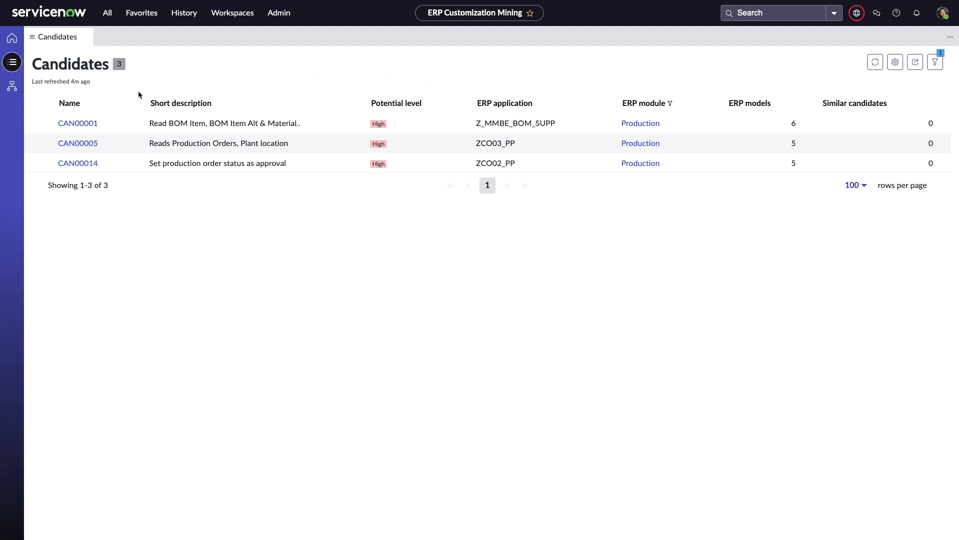
View CAN00001's recommendations: a Remote Table for BOM reads and an App Engine build action.
left_click(78, 123)
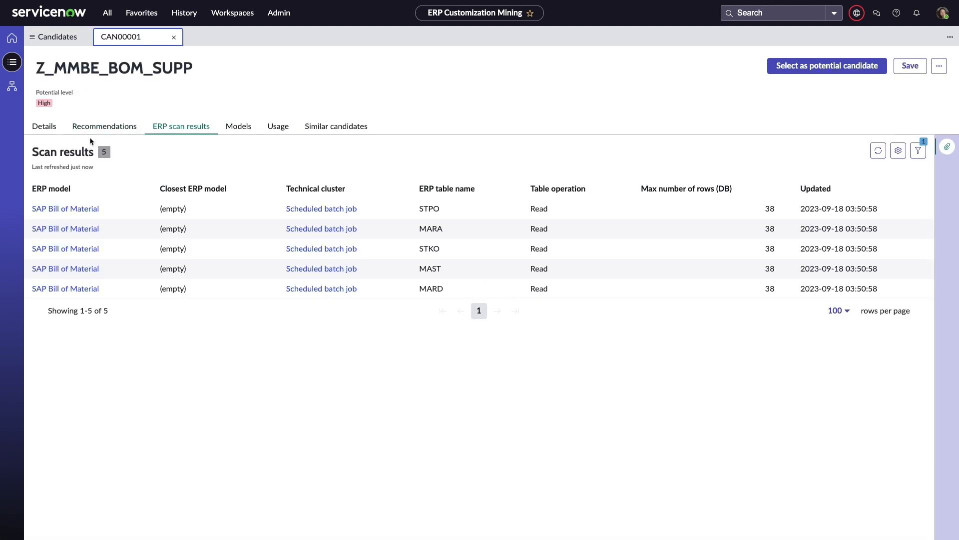
left_click(103, 126)
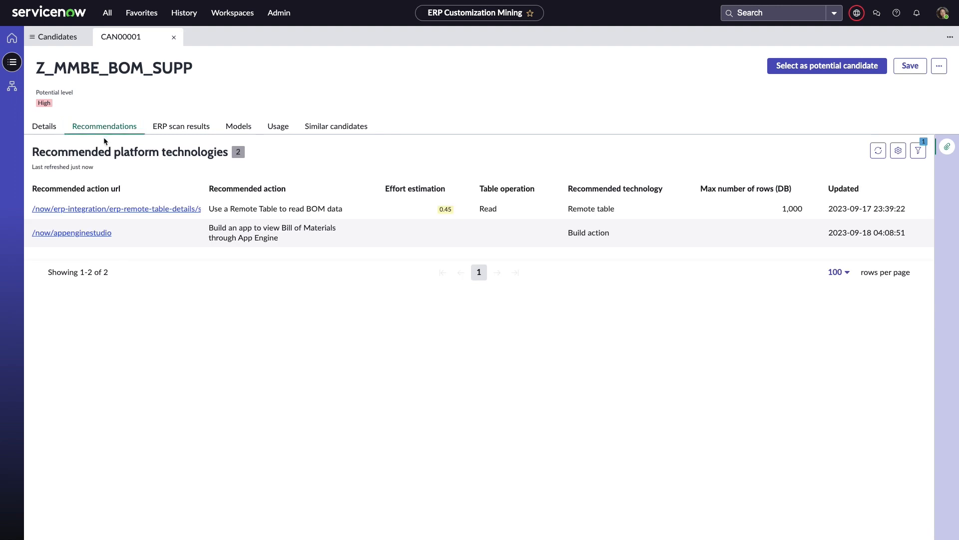
mouse_move(334, 186)
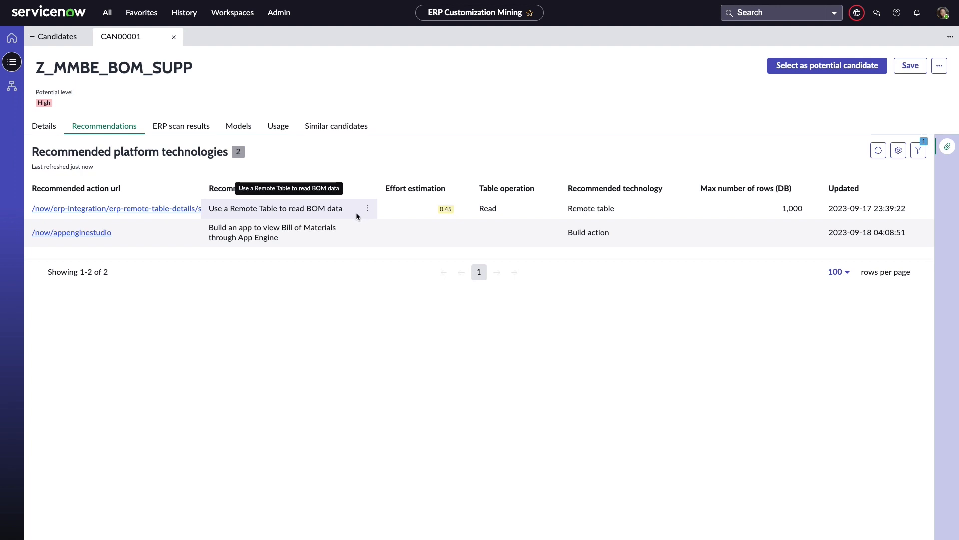
mouse_move(352, 235)
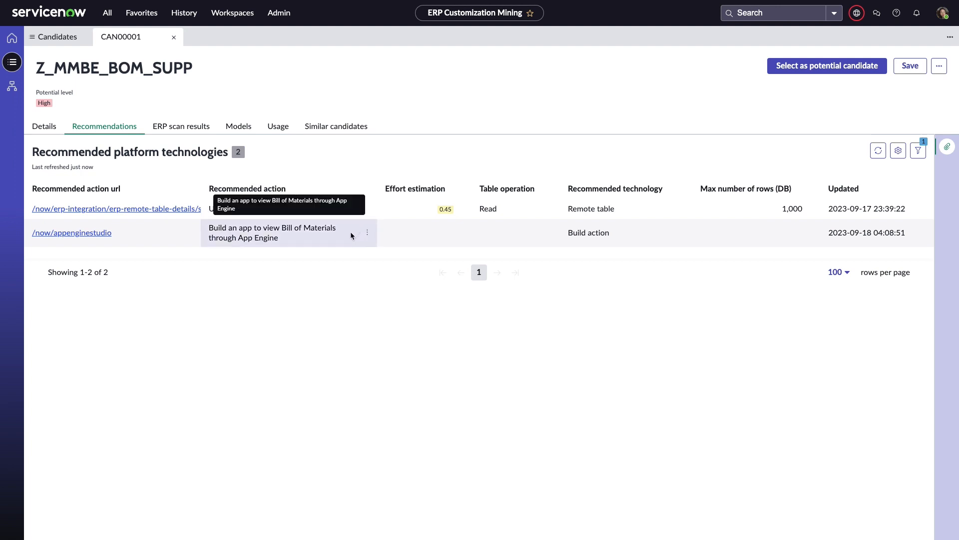
mouse_move(352, 175)
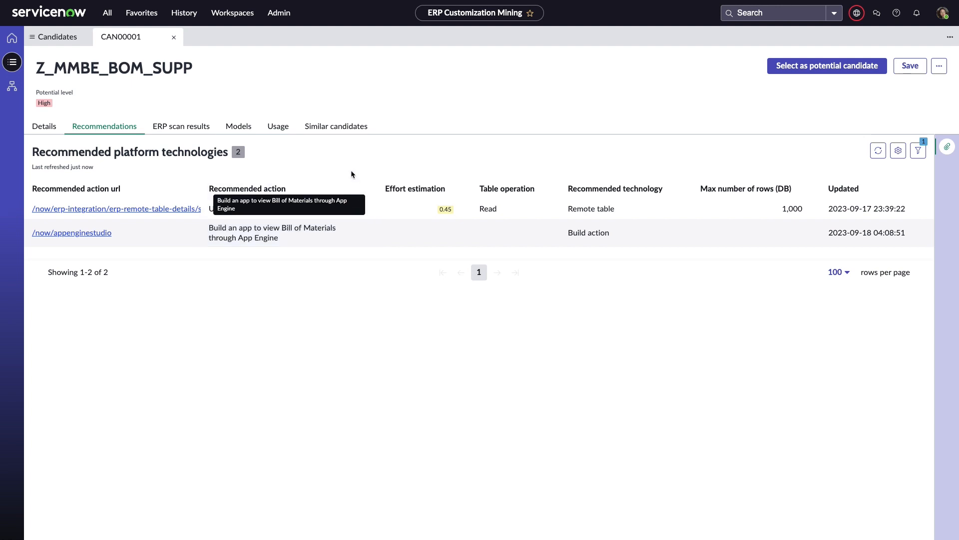
mouse_move(203, 138)
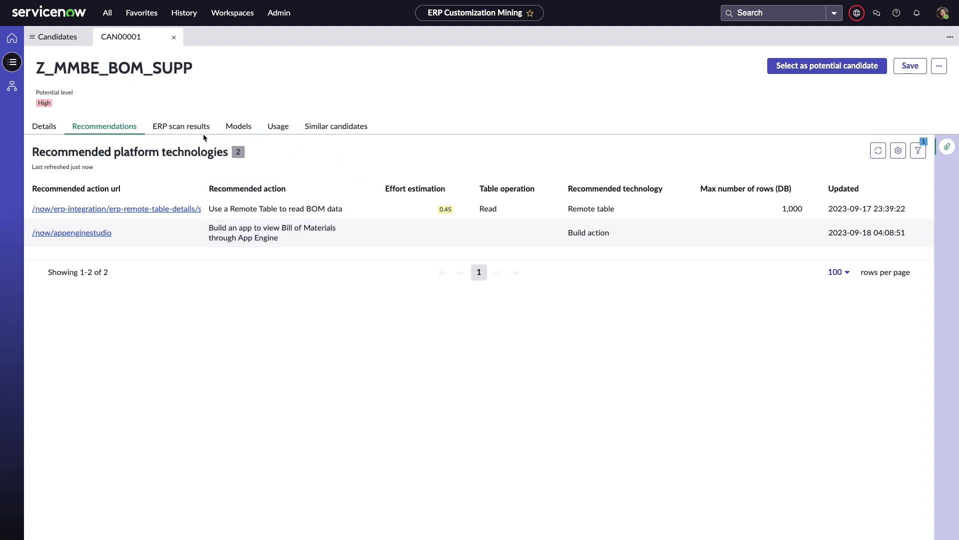
Review CAN00001's ERP scan results and 22-user usage, then list its three similar candidates.
left_click(181, 126)
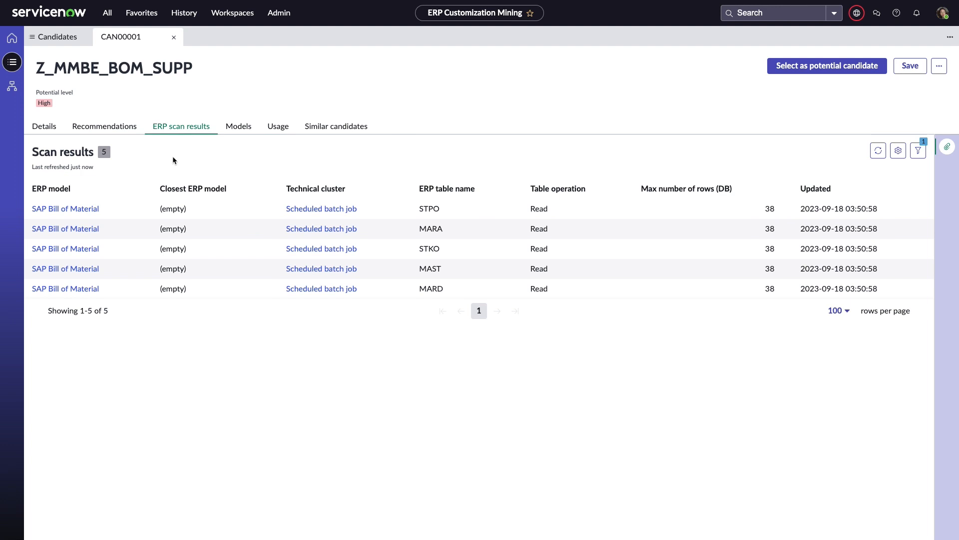
mouse_move(272, 141)
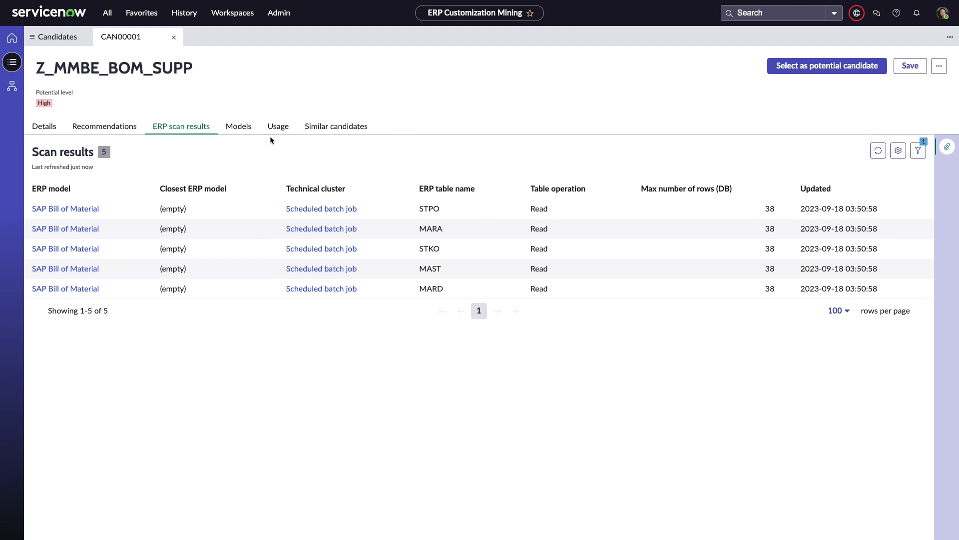
left_click(278, 126)
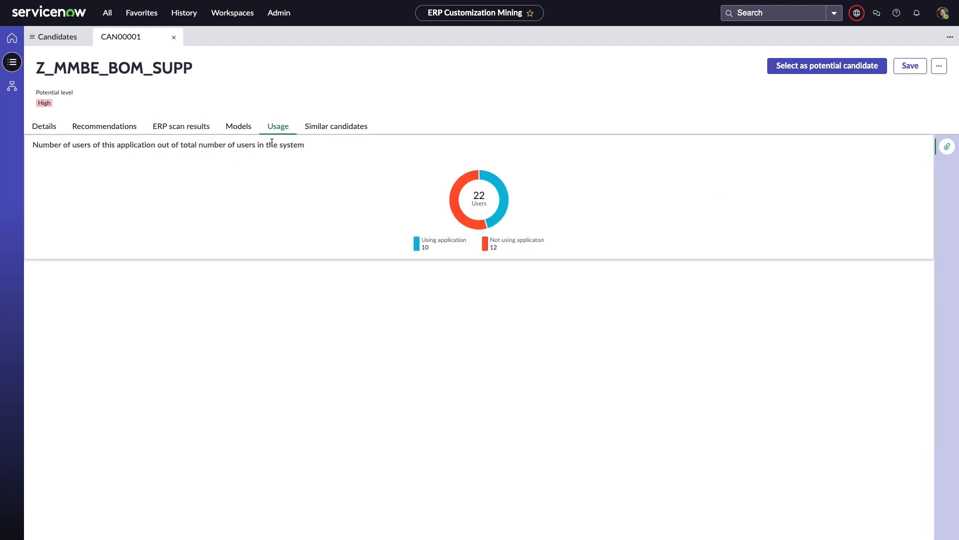
left_click(335, 126)
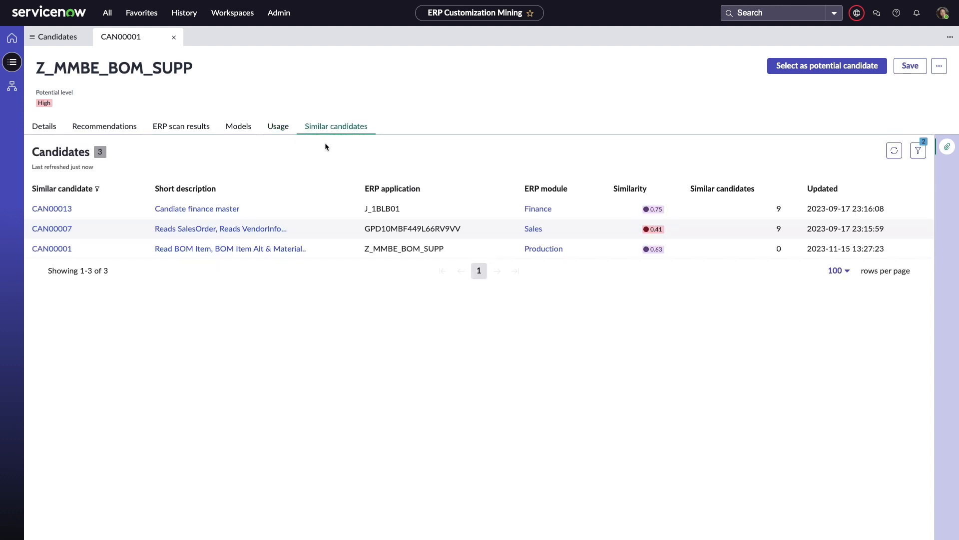
mouse_move(325, 228)
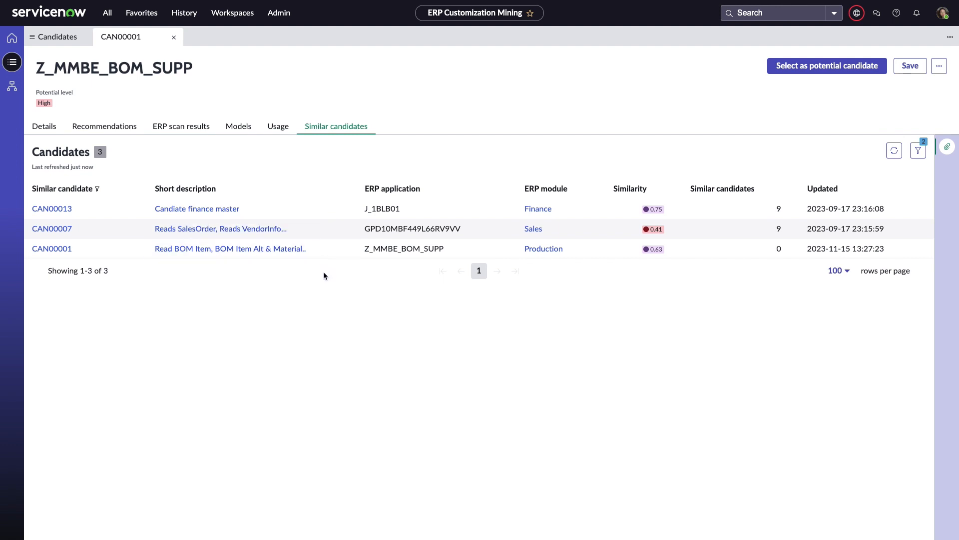
mouse_move(610, 275)
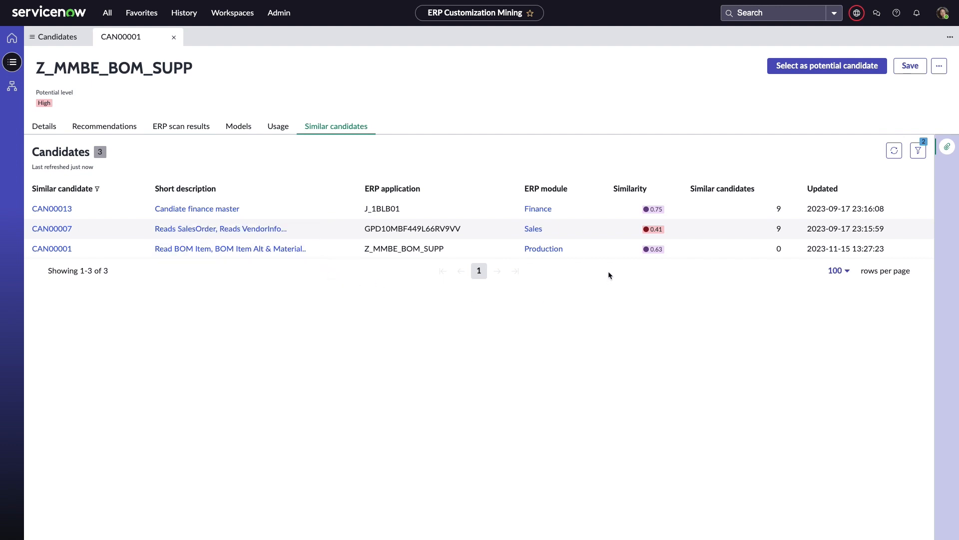
mouse_move(637, 193)
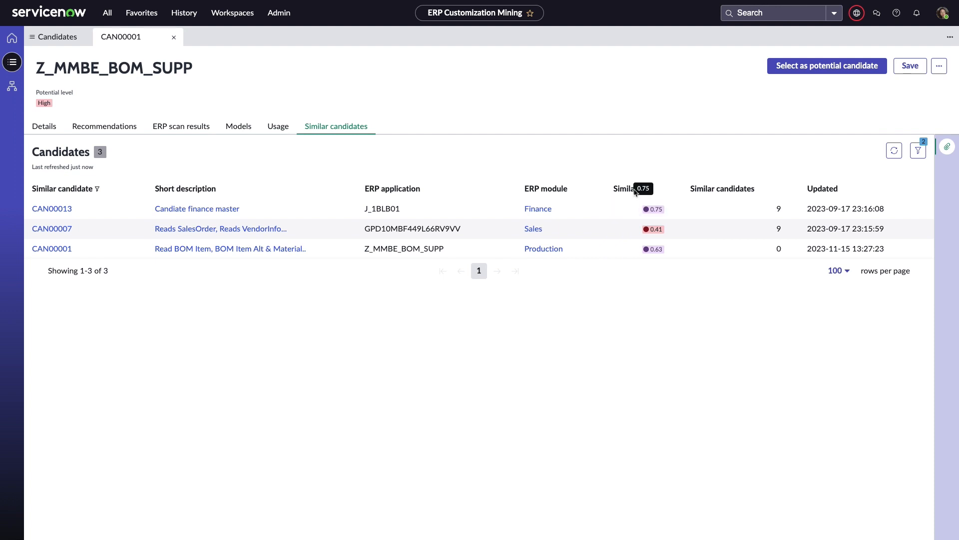
mouse_move(831, 84)
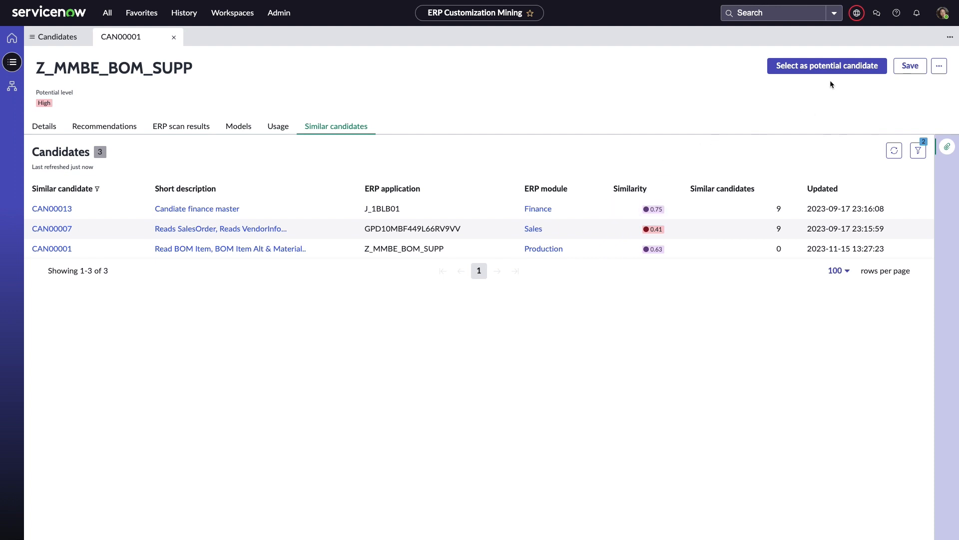
Select CAN00001 as a potential candidate and return to the ERP Canvas home.
left_click(826, 66)
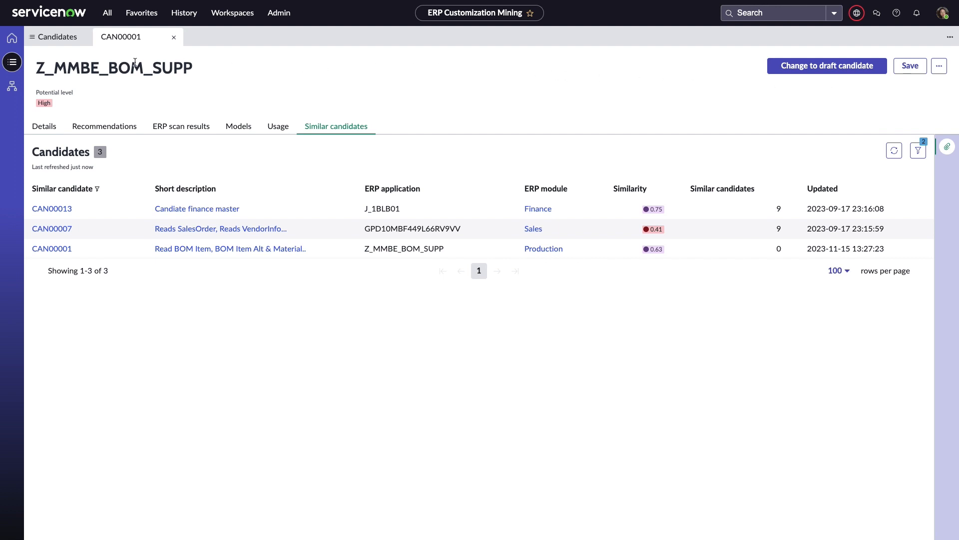
left_click(11, 38)
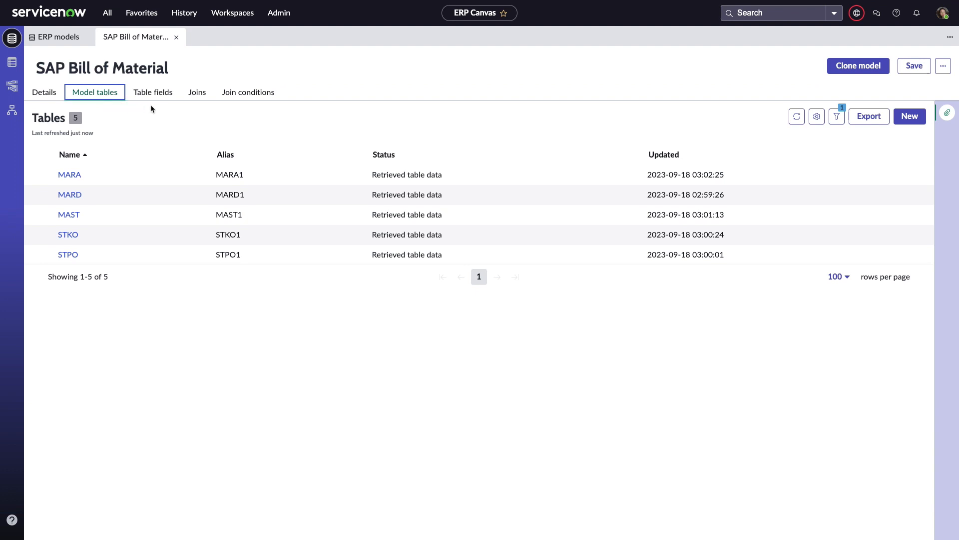
Inspect the SAP Bill of Material model's table fields and the matching remote table's fields.
left_click(153, 92)
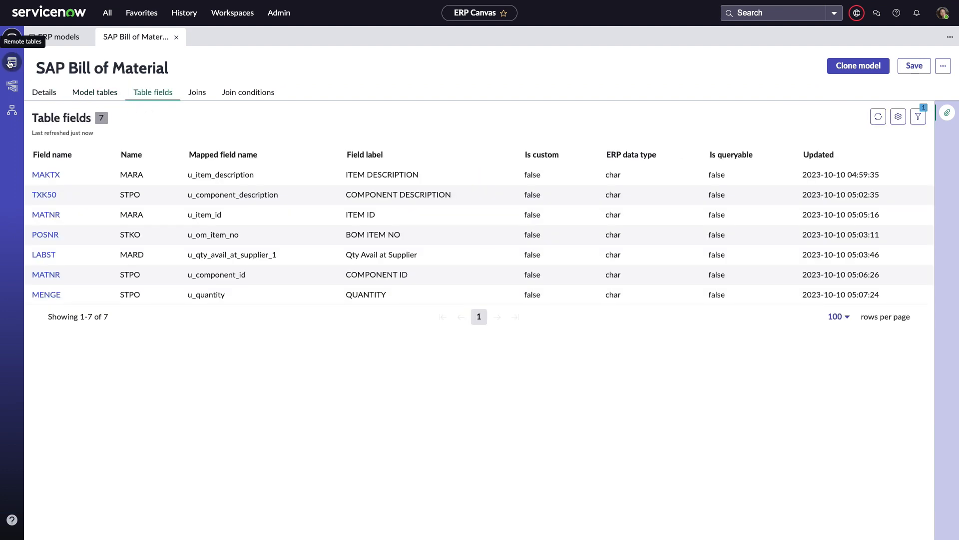
left_click(63, 37)
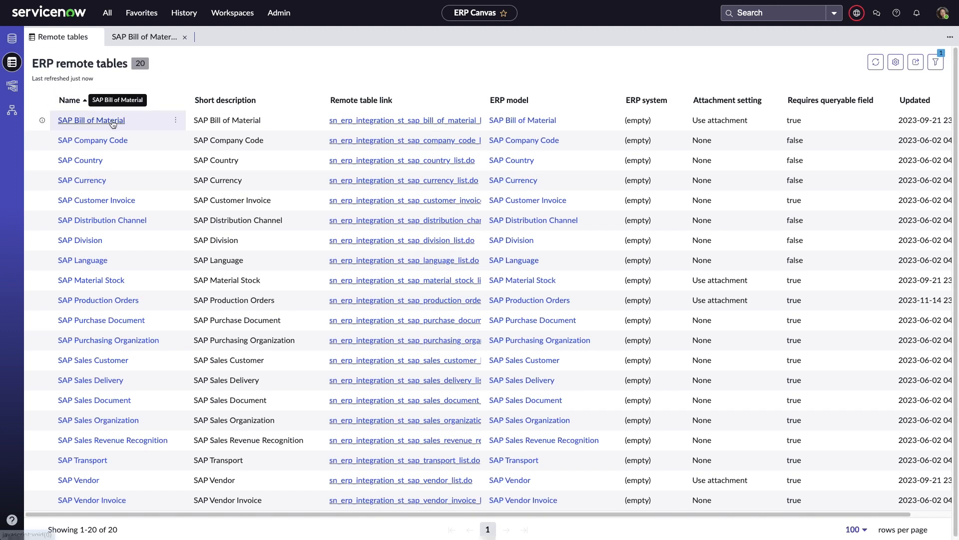
left_click(90, 120)
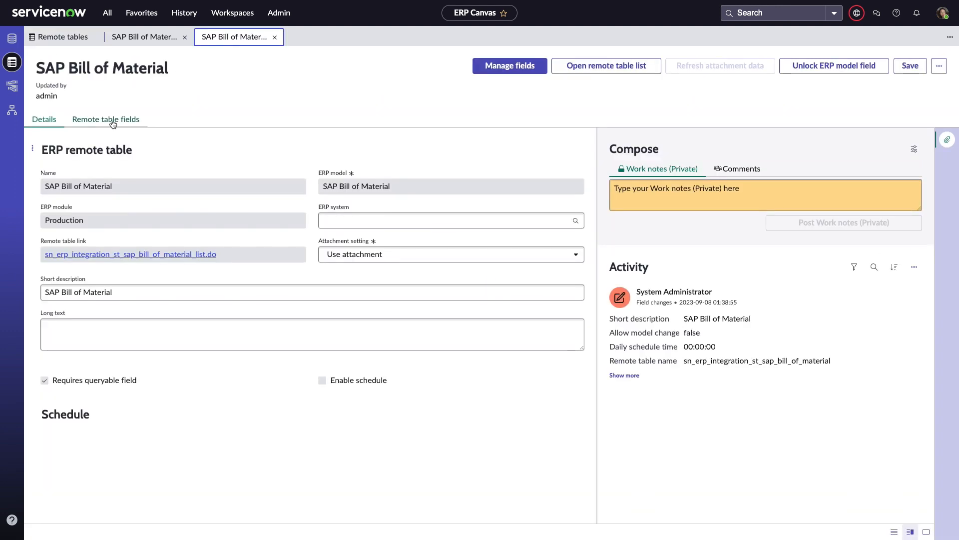
left_click(106, 119)
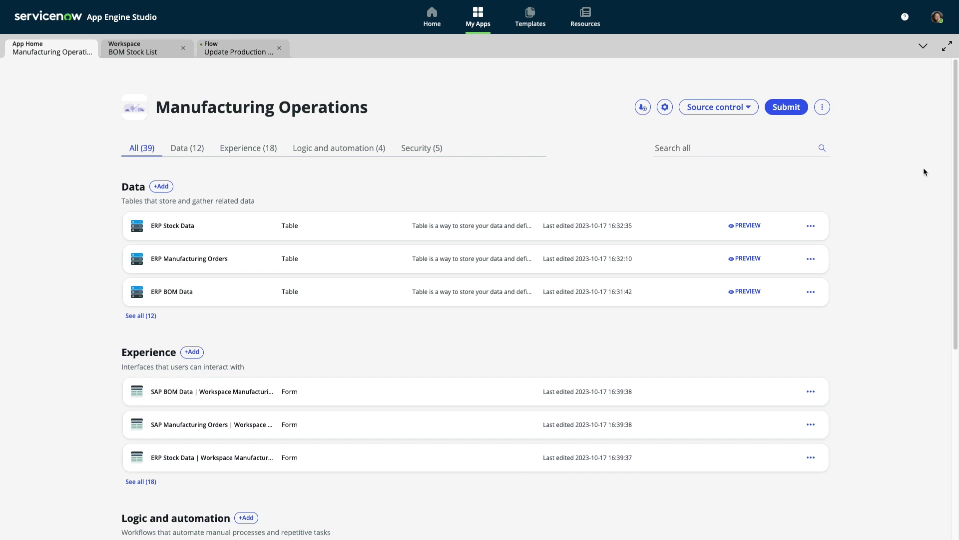
Scroll the Manufacturing Operations app overview through its Data, Experience, Logic and Security sections.
scroll("down", 3)
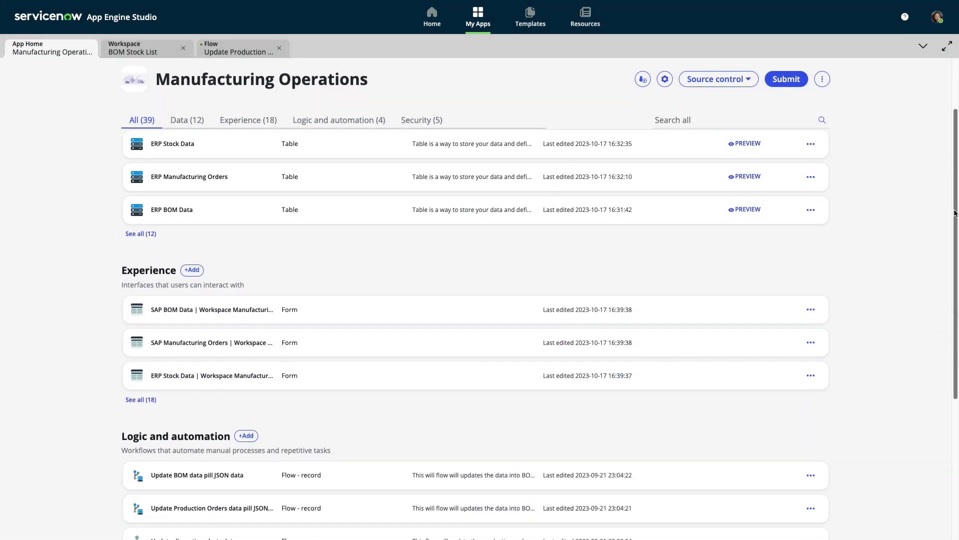
scroll("down", 3)
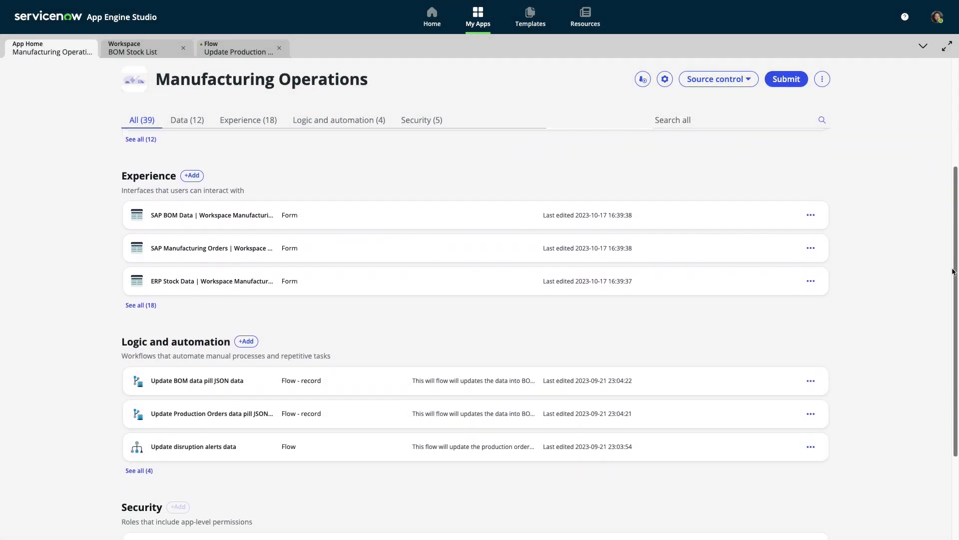
scroll("down", 3)
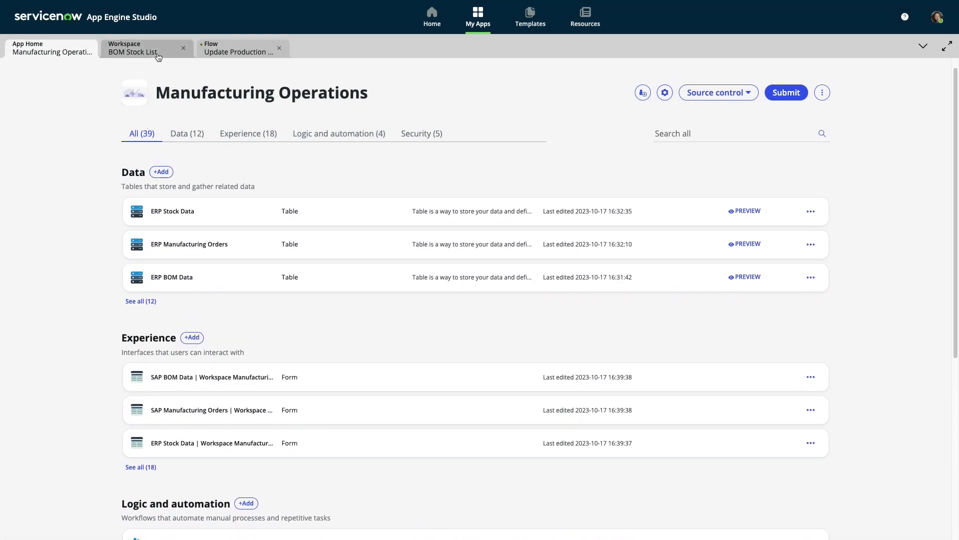
Set the BOM Stock List pie chart's legend position to Left in its configuration.
left_click(134, 48)
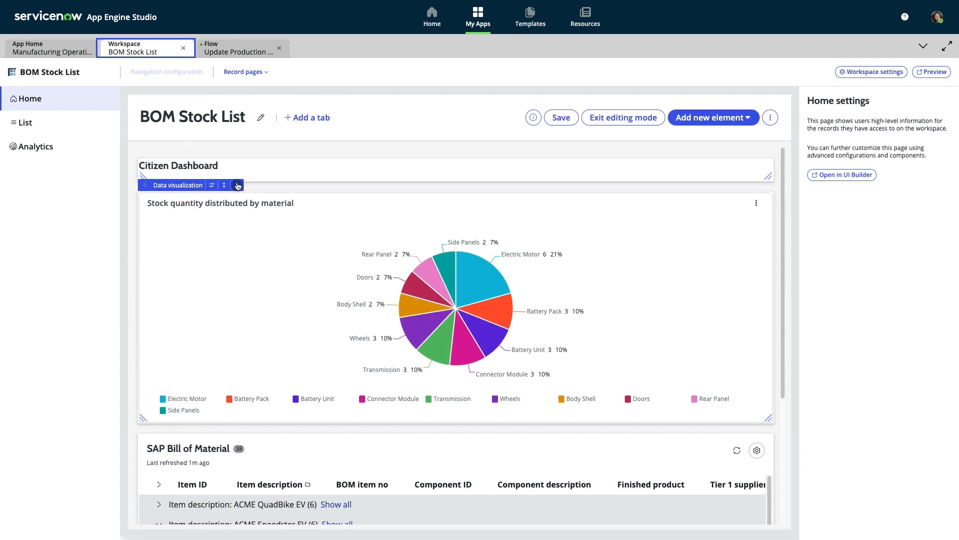
left_click(238, 184)
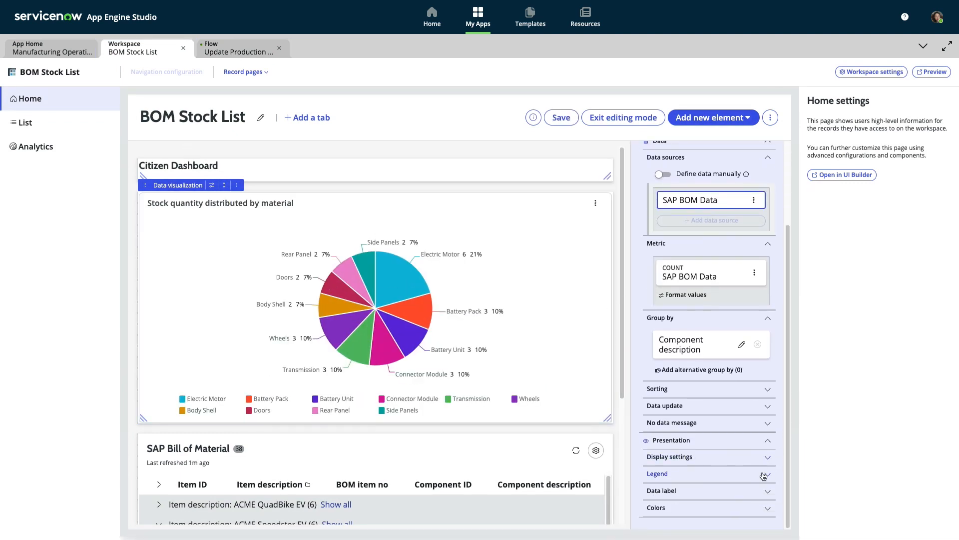
left_click(658, 473)
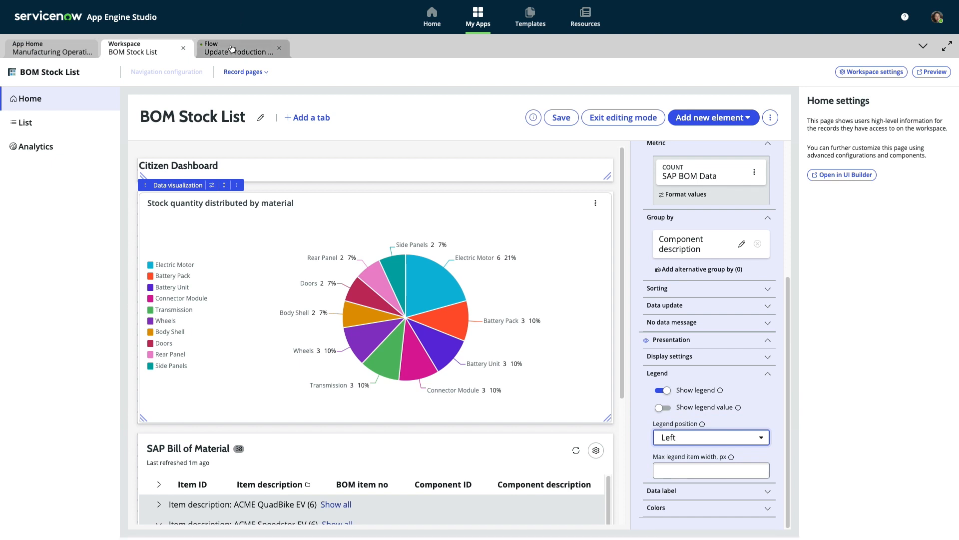
Add an action after step 3 of the Update Production Orders Status flow, searching for 'Teams'.
left_click(240, 48)
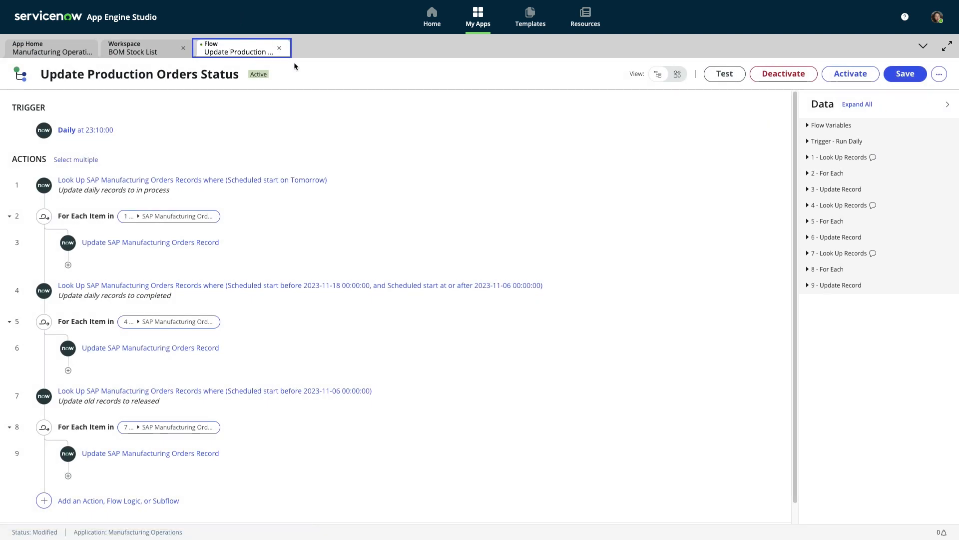
left_click(676, 74)
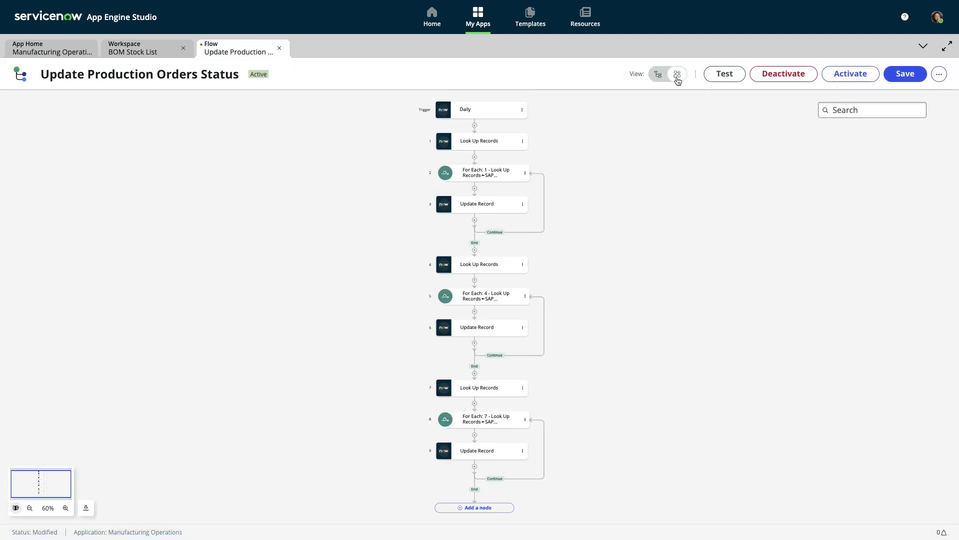
left_click(658, 74)
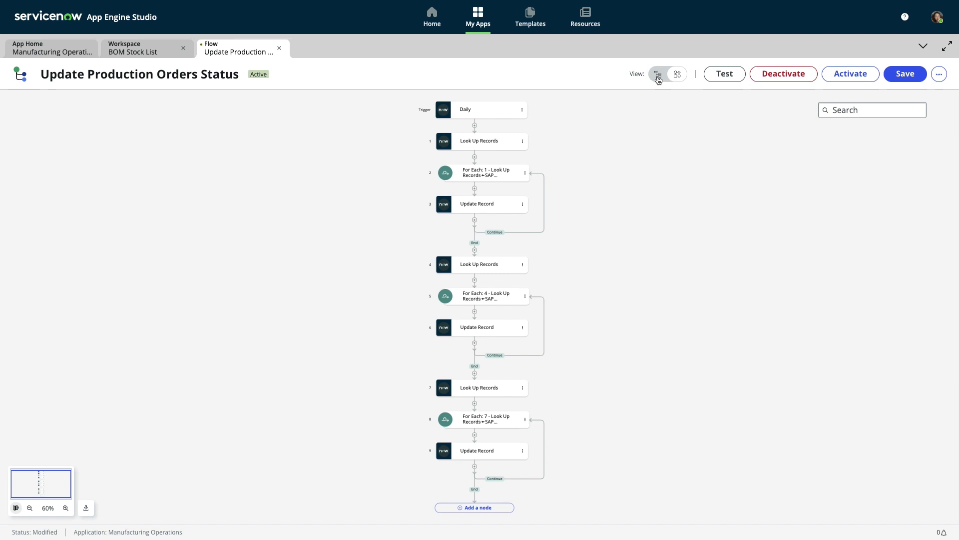
left_click(676, 74)
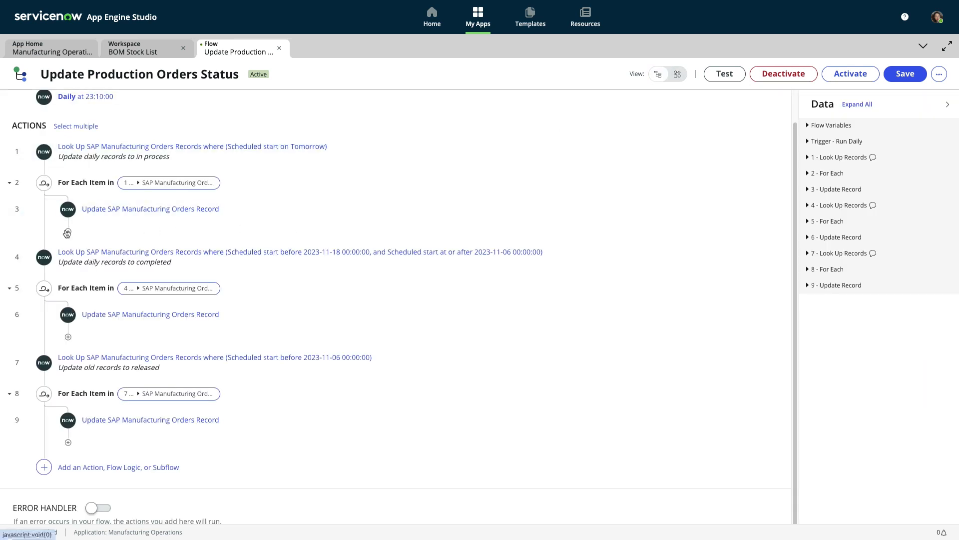
left_click(68, 233)
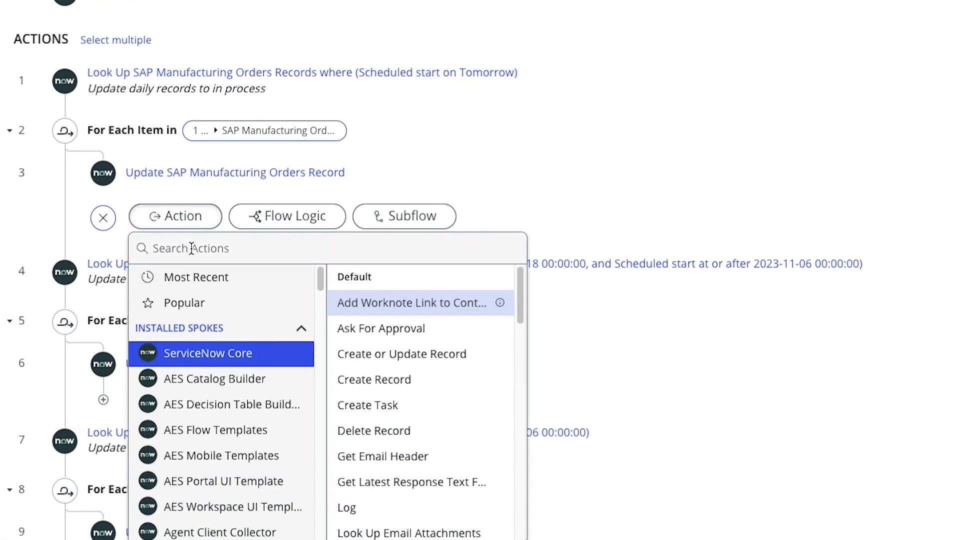
type("Teams")
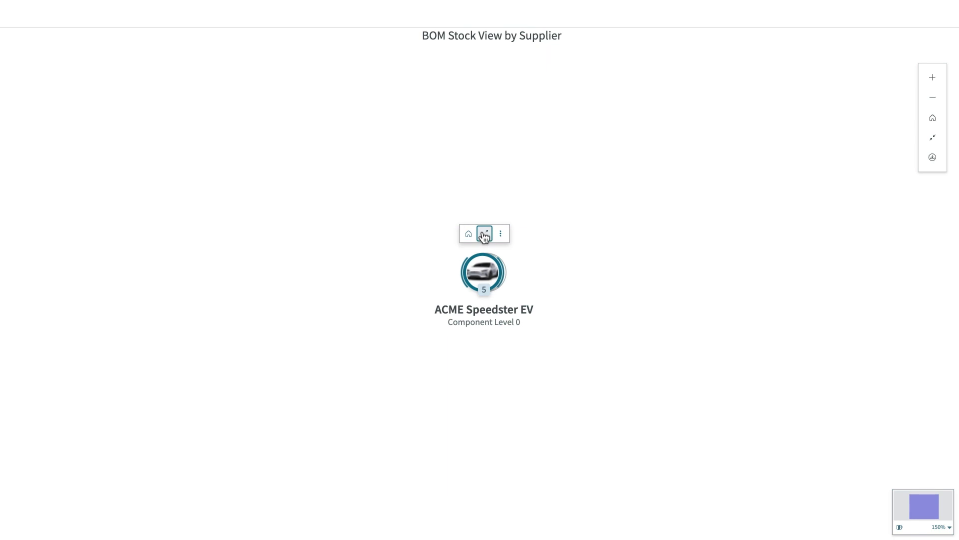
Expand ACME Speedster EV and its Body Shell component in the BOM stock view.
left_click(484, 234)
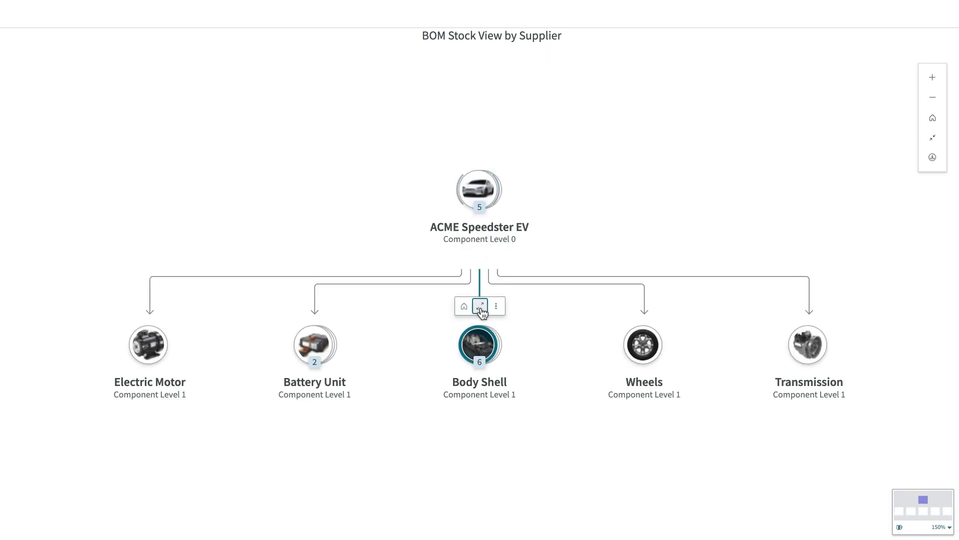
left_click(480, 306)
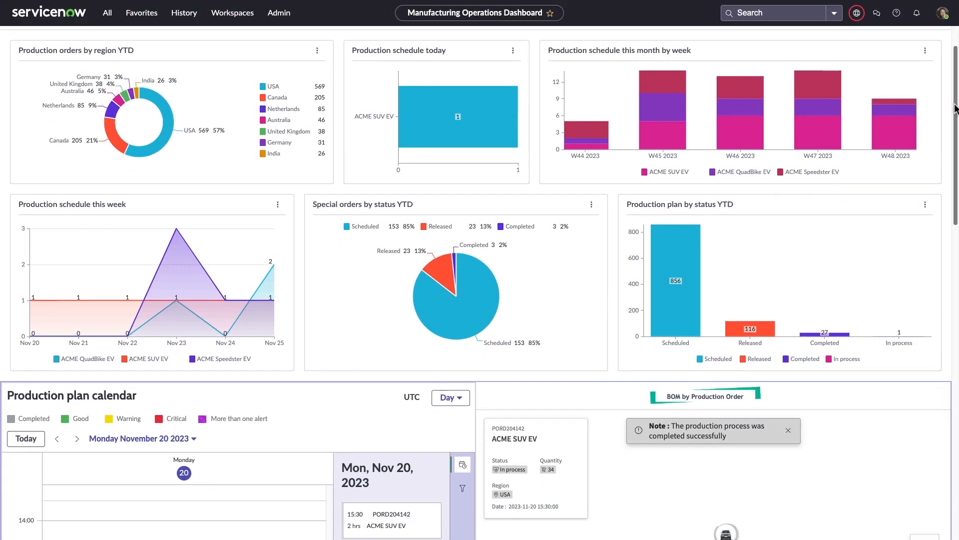
scroll("down", 3)
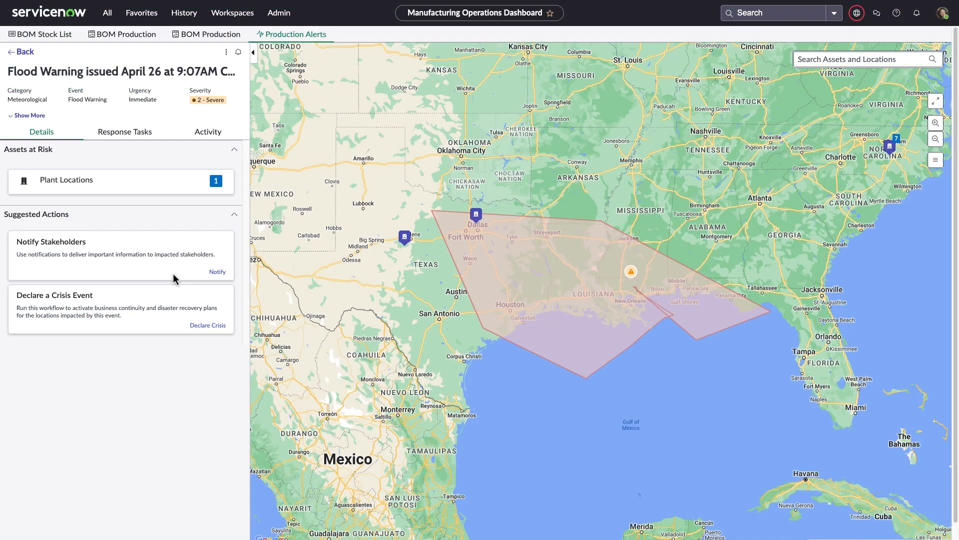
Comment the ERP integration script step about finding and changing social security numbers.
left_click(217, 271)
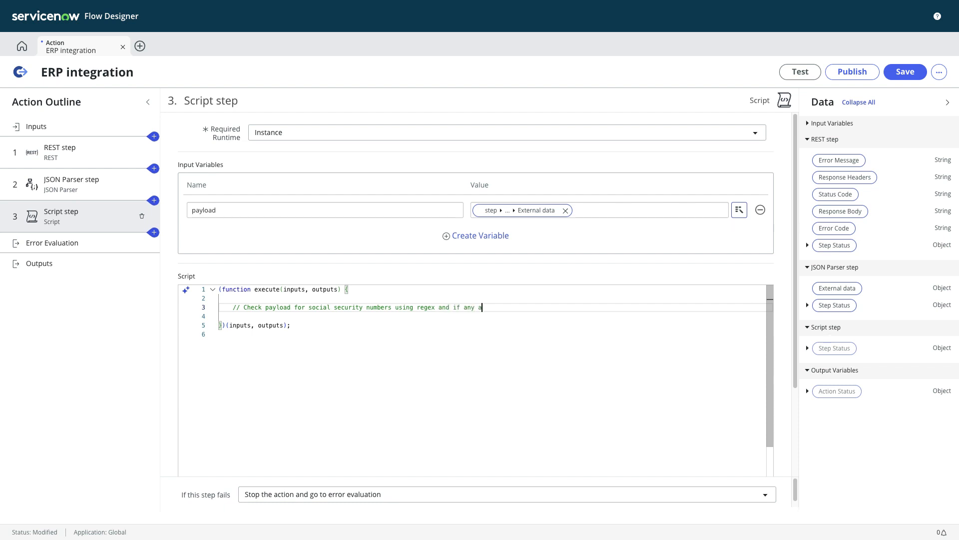
type("re found, change the social security numbers t")
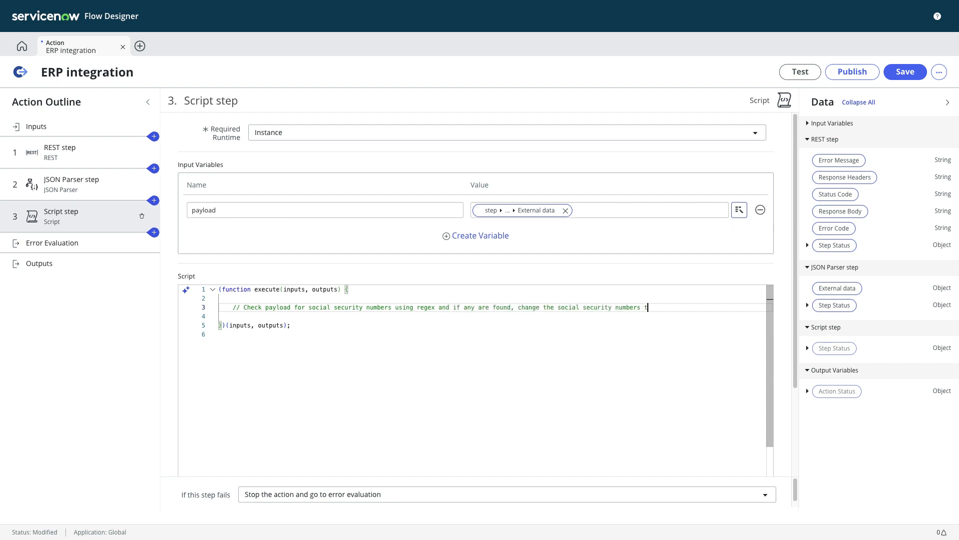